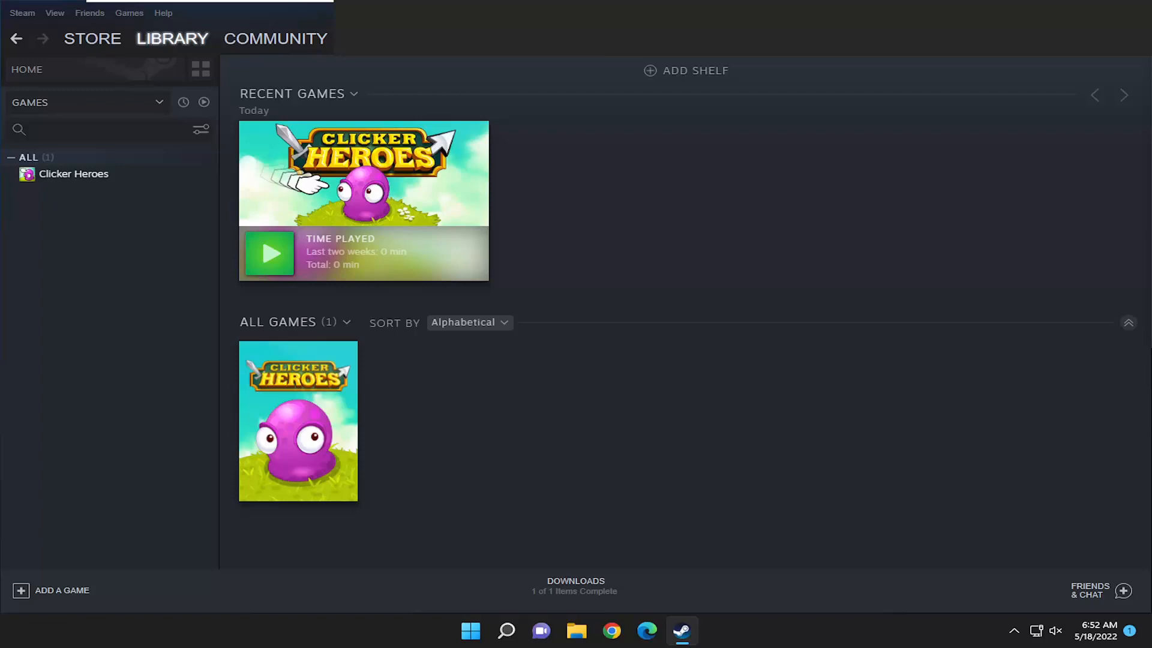
pyautogui.moveTo(27, 367)
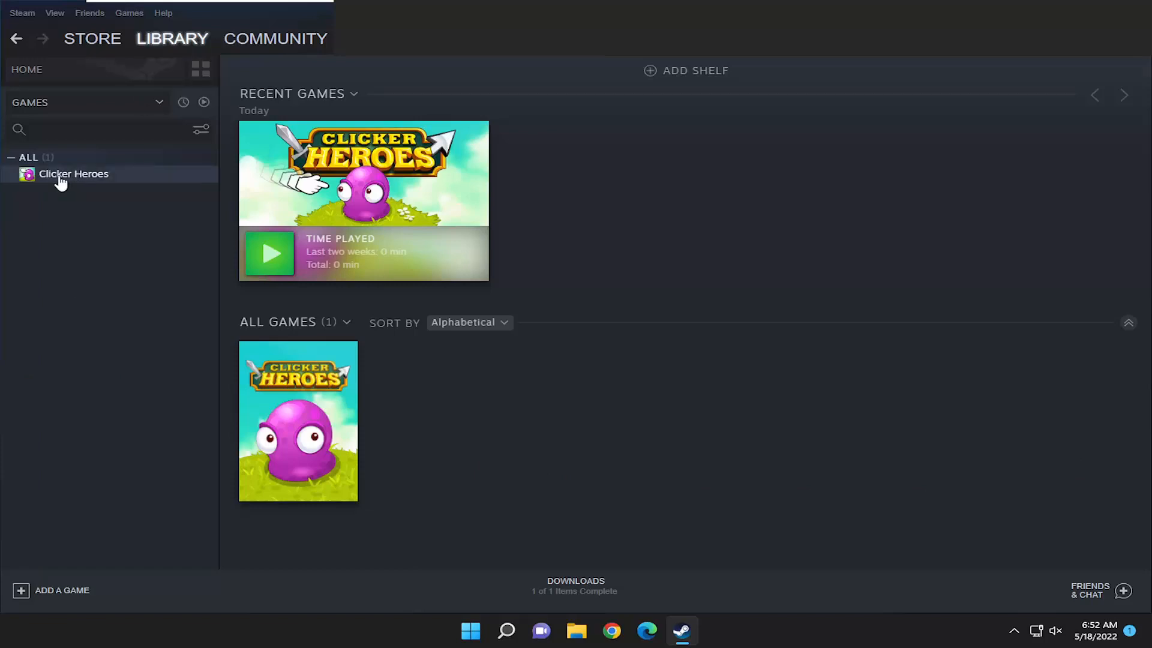
# Open Properties for Clicker Heroes from its Library right-click menu
pyautogui.rightClick(60, 174)
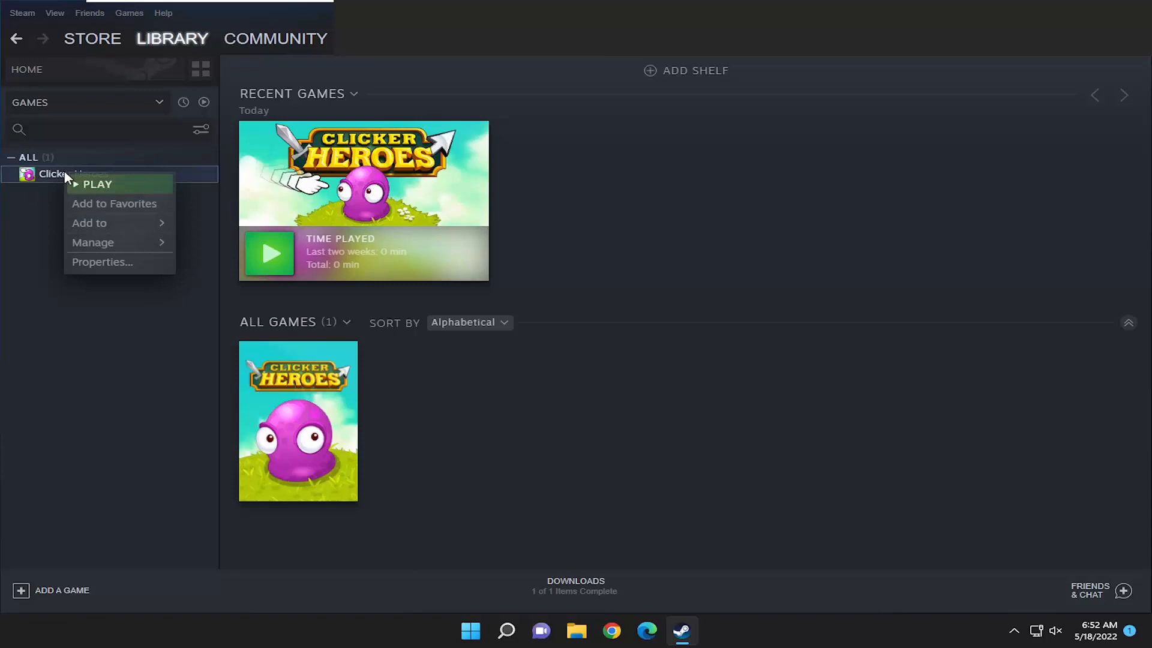
pyautogui.click(102, 261)
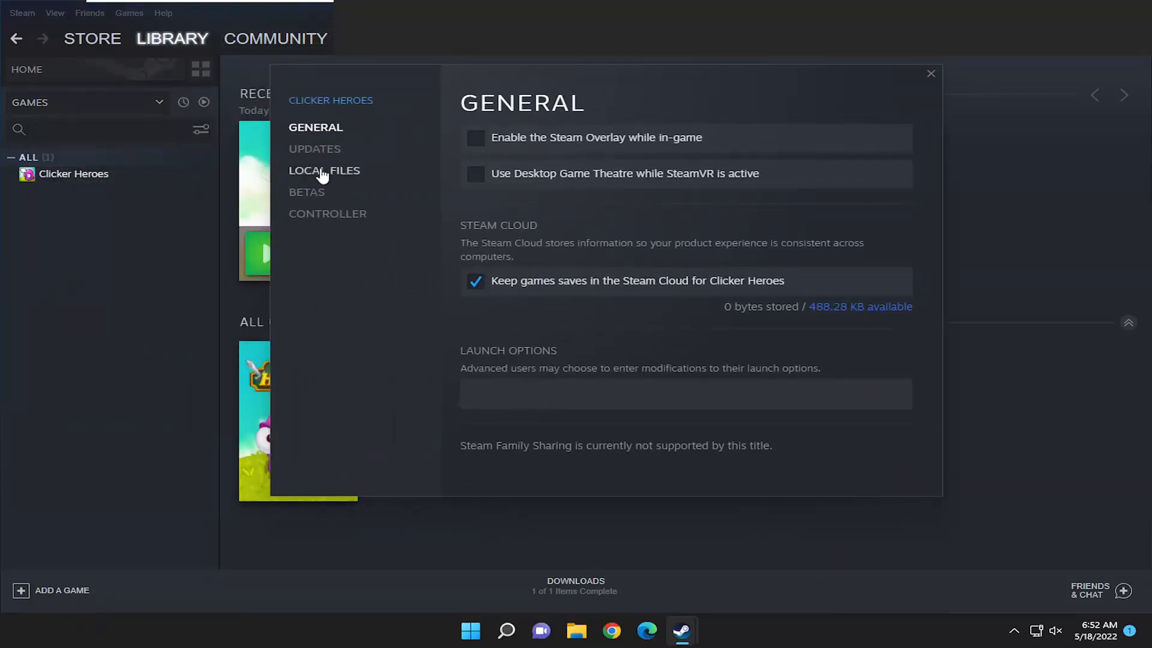
# Start the Local Files game-file backup for Clicker Heroes and advance to the destination step
pyautogui.click(324, 170)
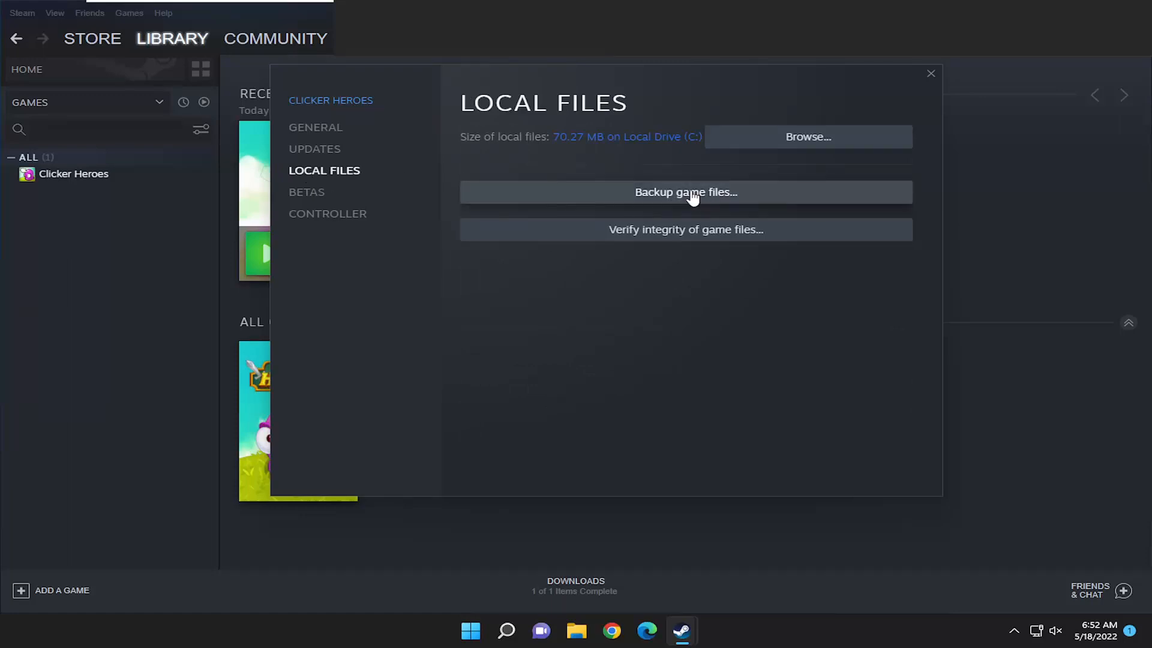
pyautogui.click(686, 192)
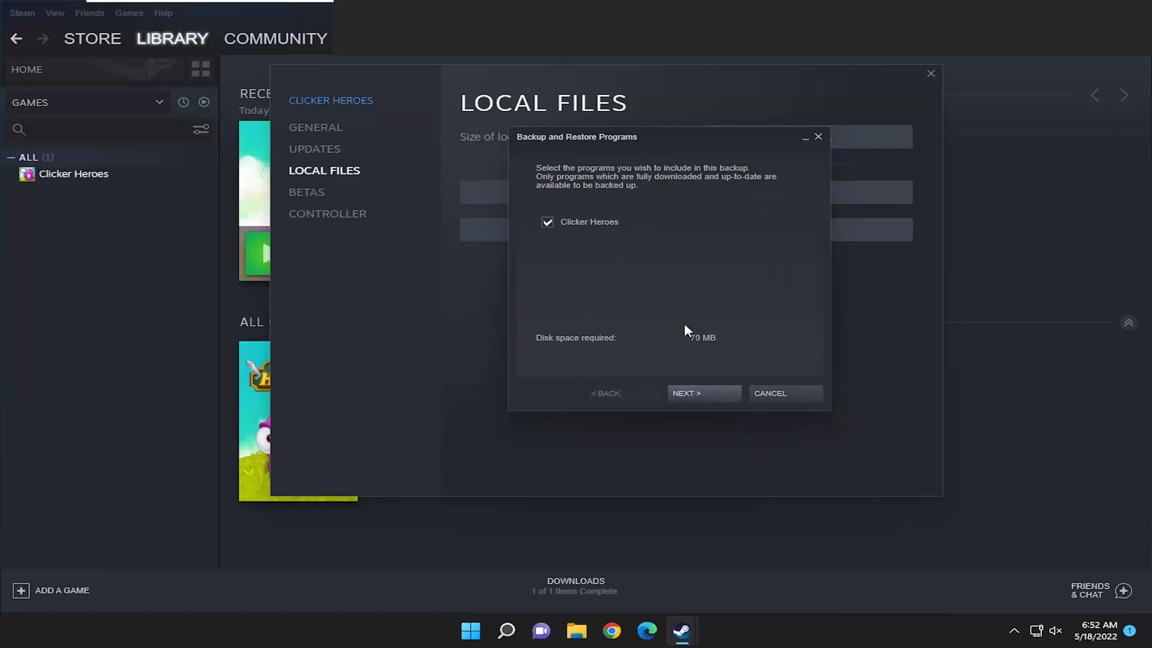
pyautogui.moveTo(552, 306)
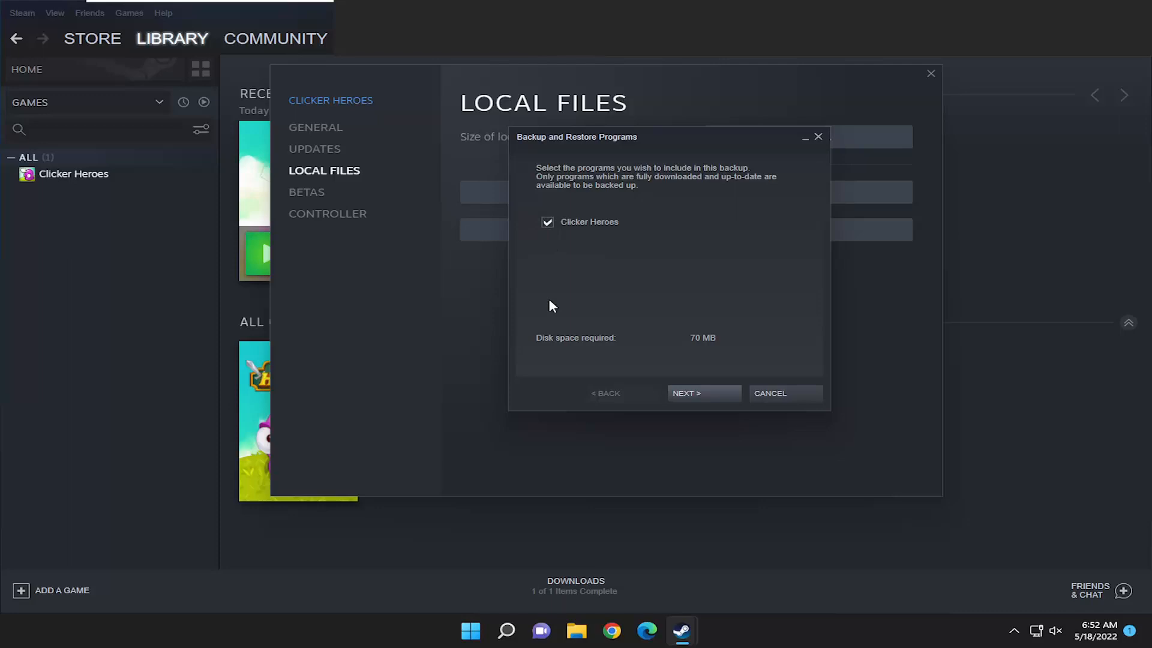
pyautogui.click(704, 393)
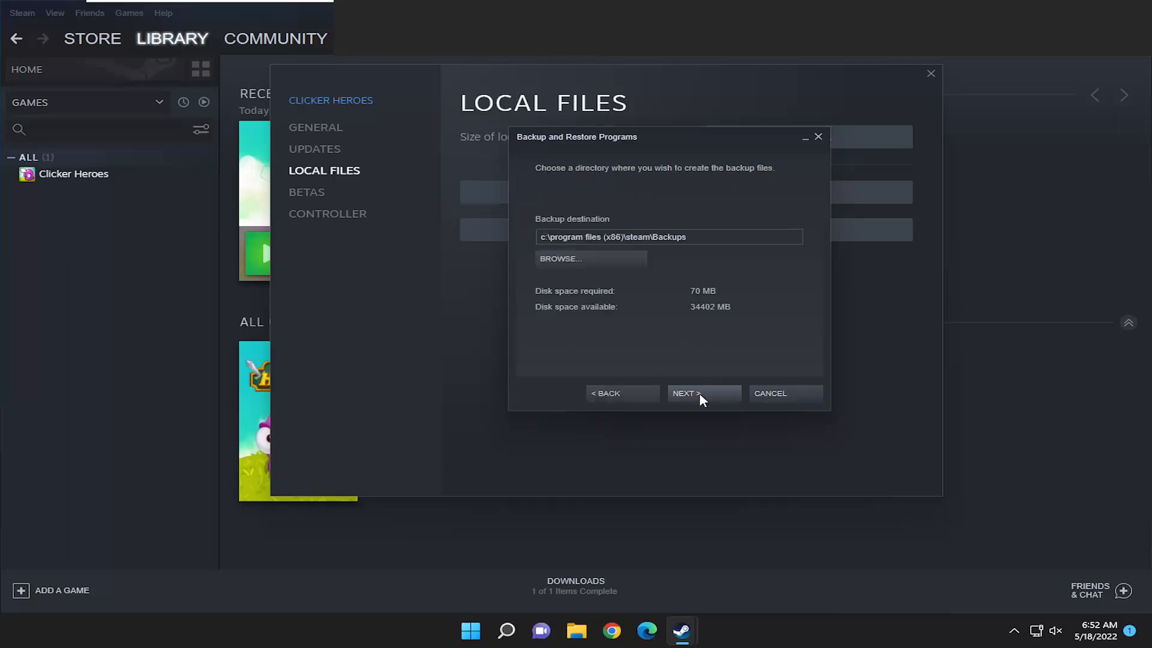
pyautogui.moveTo(653, 229)
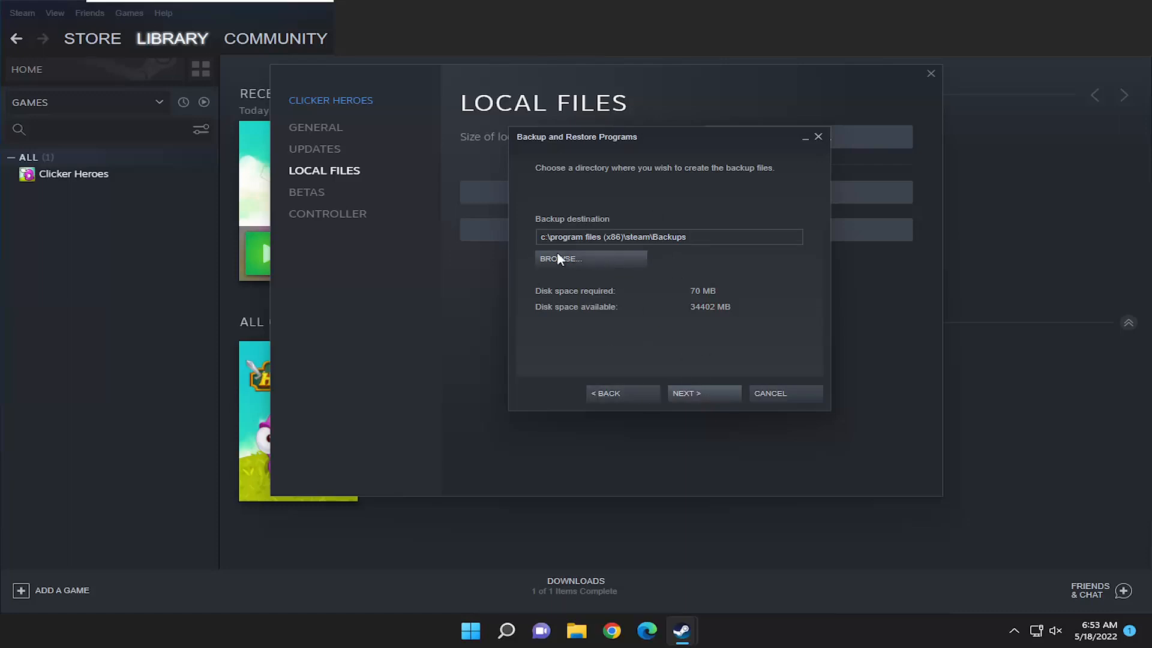
# Set the backup destination to the user's Desktop folder
pyautogui.click(561, 259)
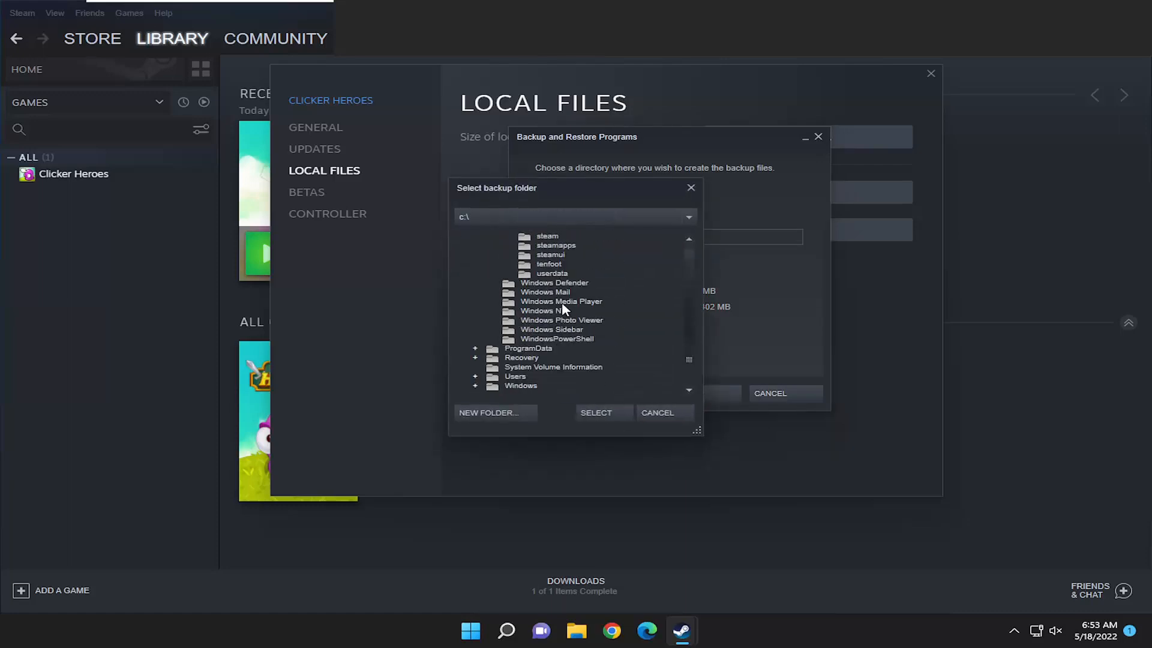
pyautogui.click(475, 376)
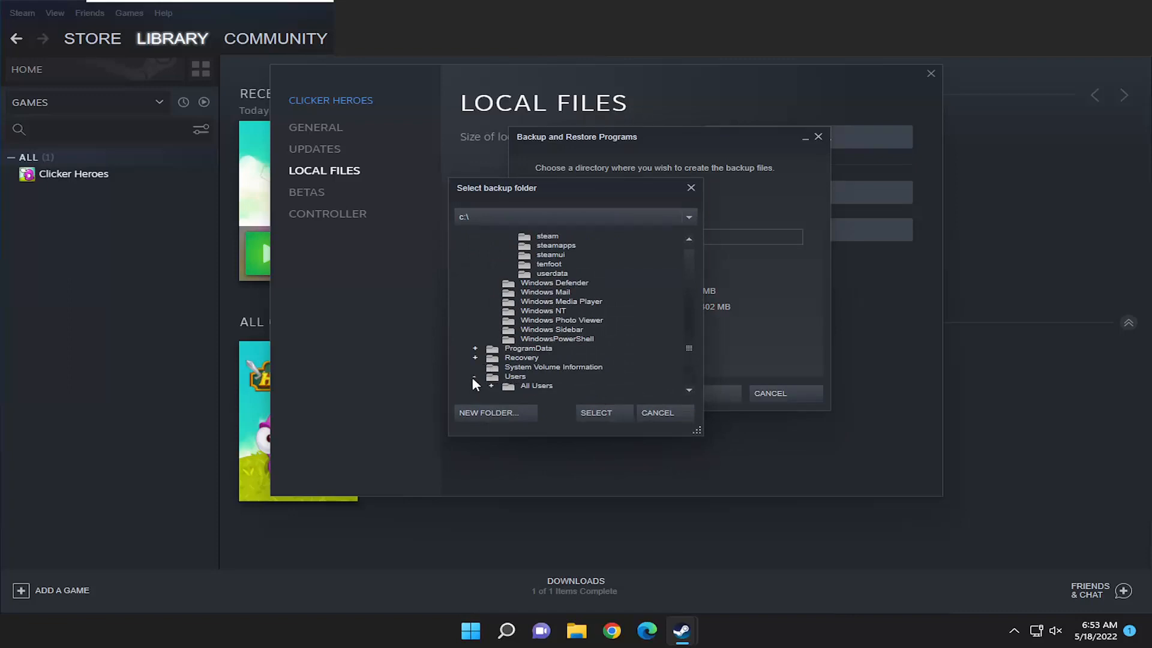
pyautogui.click(474, 376)
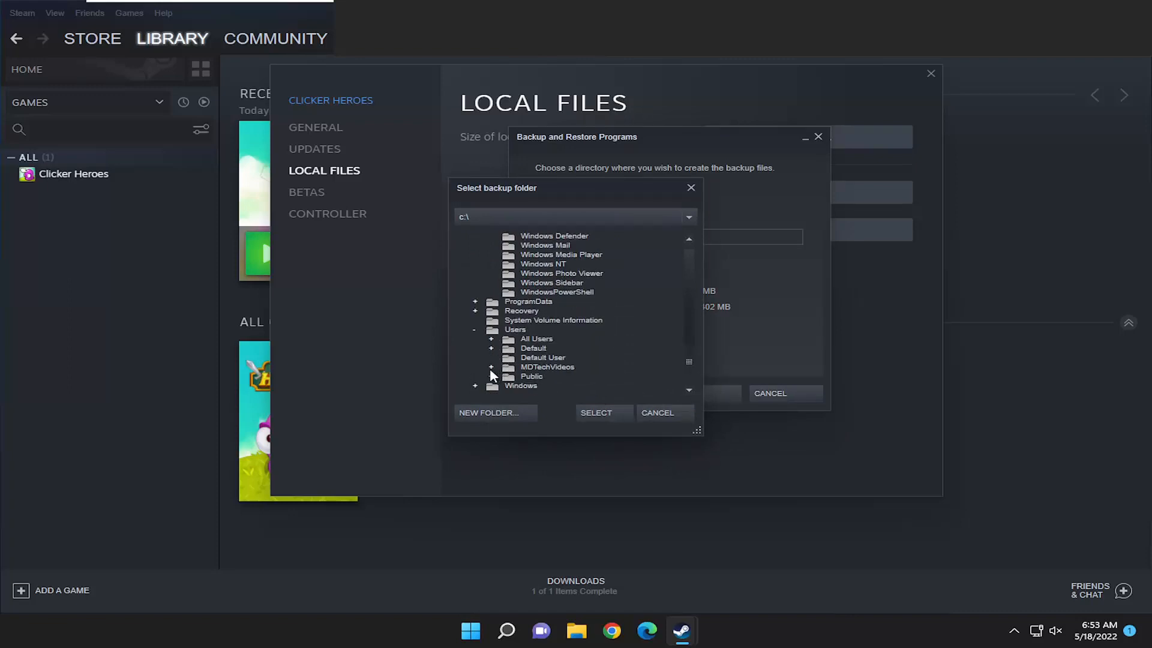
pyautogui.click(491, 367)
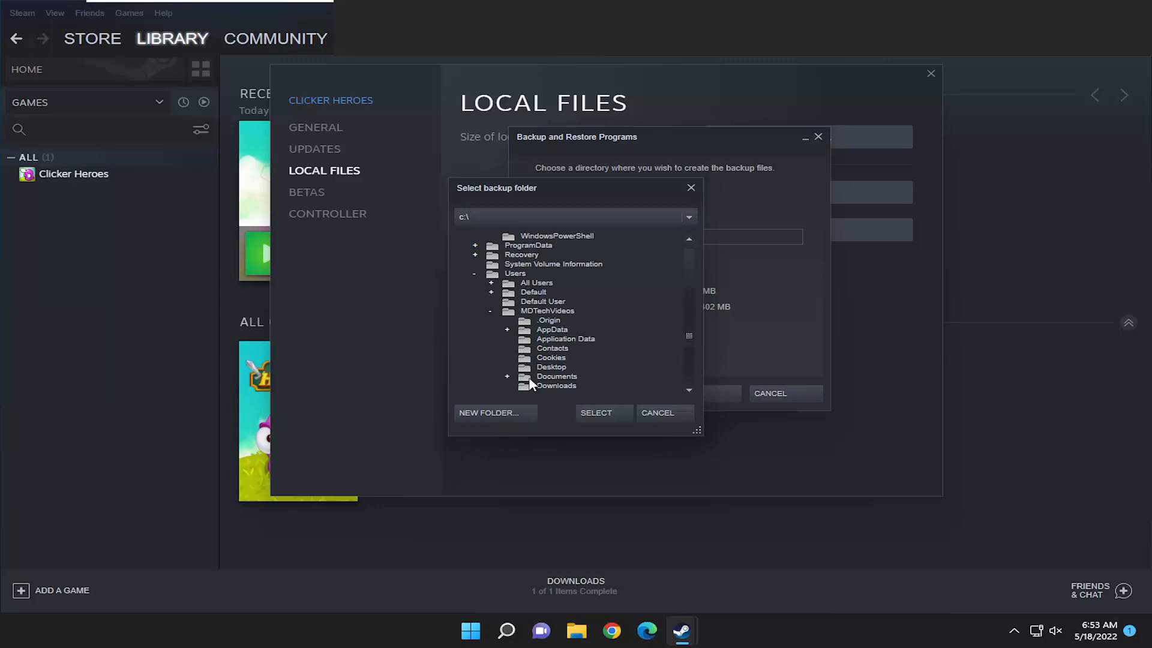
pyautogui.scroll(-3)
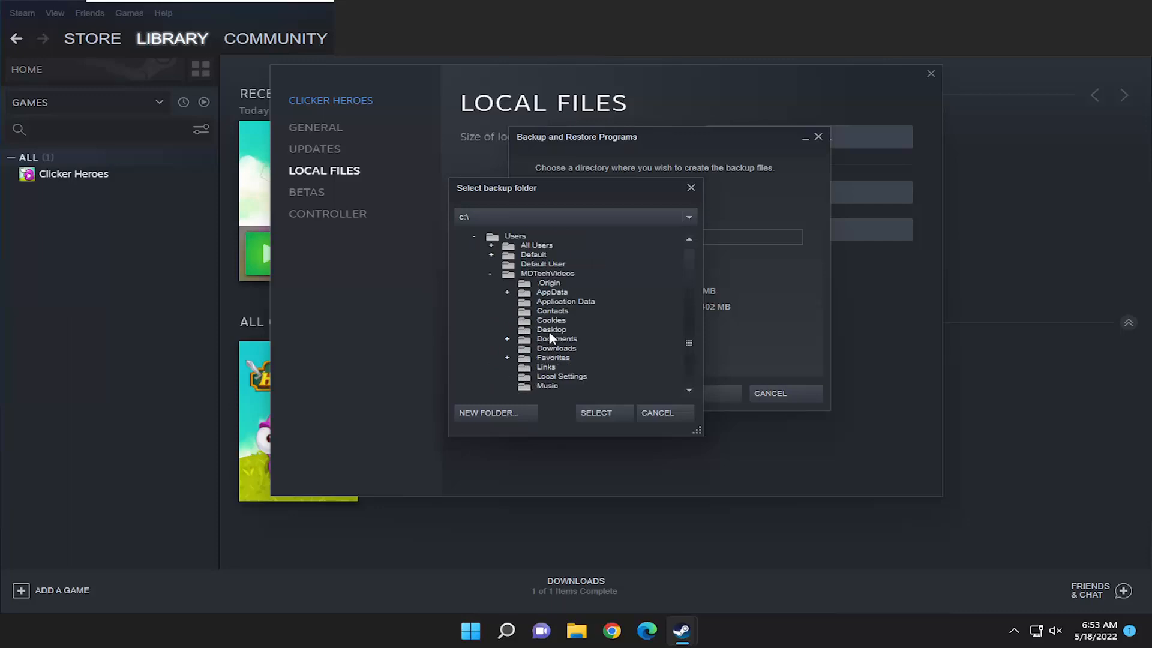
pyautogui.click(596, 412)
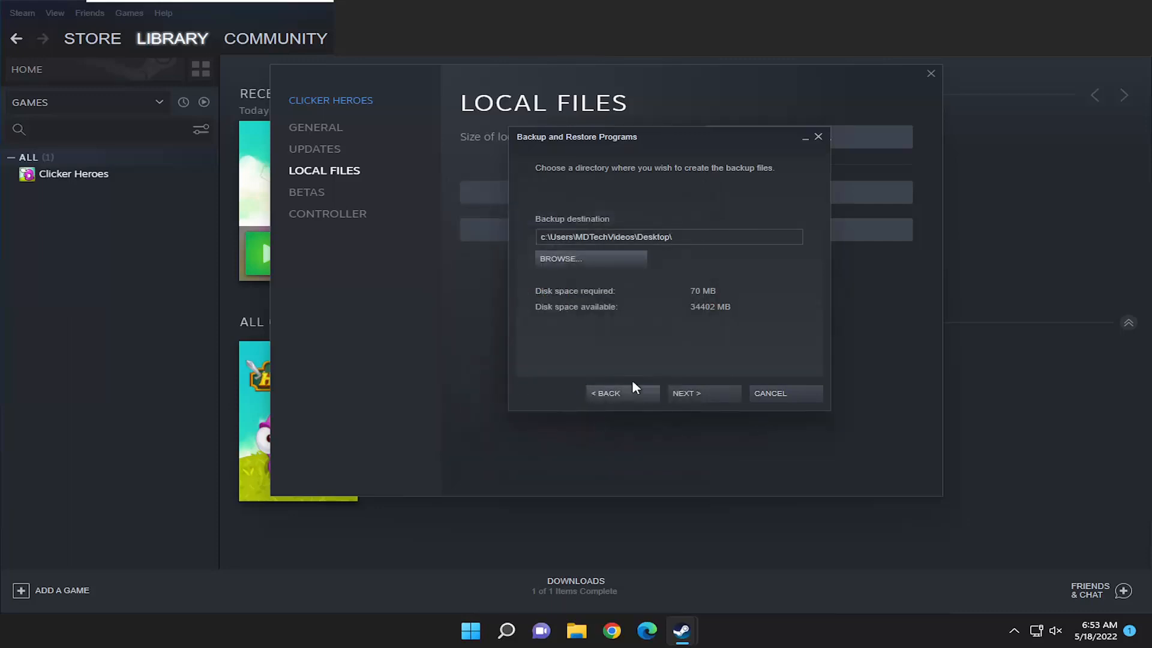
# Proceed through naming and create the Clicker Heroes backup
pyautogui.click(703, 393)
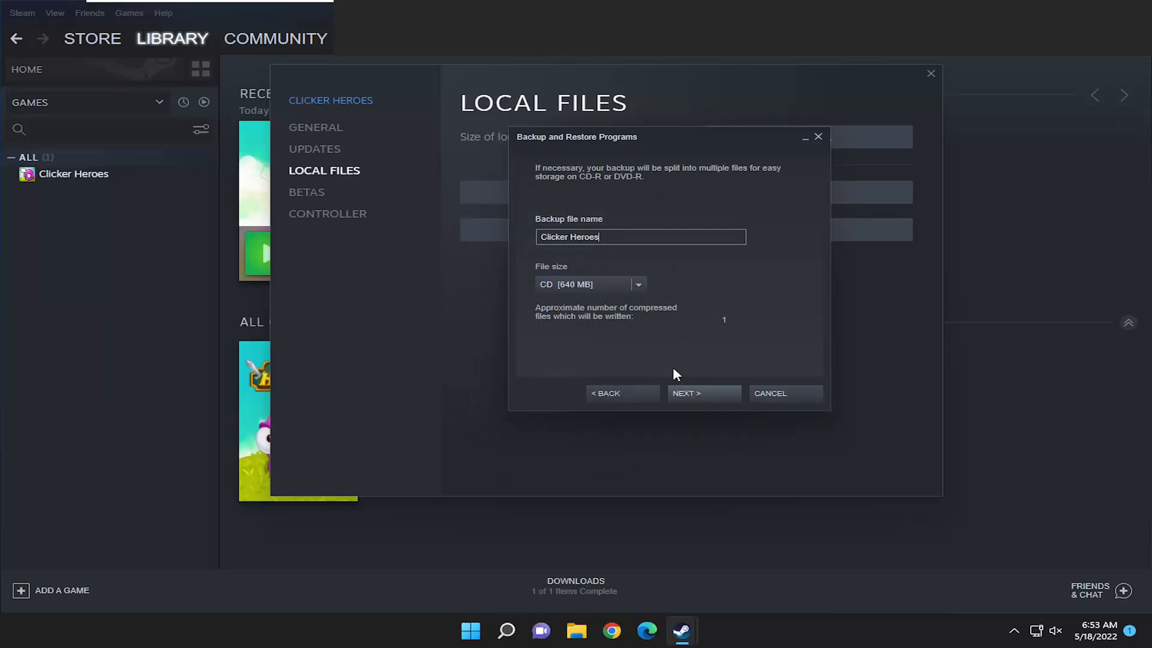
pyautogui.click(703, 393)
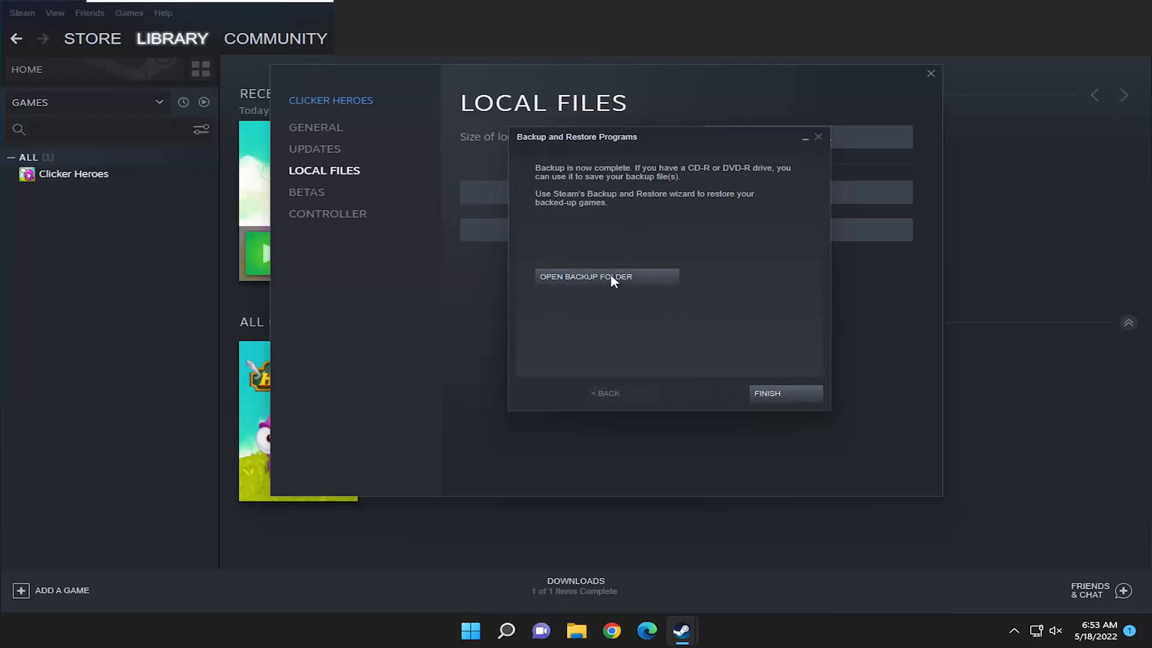
# Inspect the Desktop 'Clicker Heroes' backup folder containing Disk_1, then close File Explorer
pyautogui.click(607, 277)
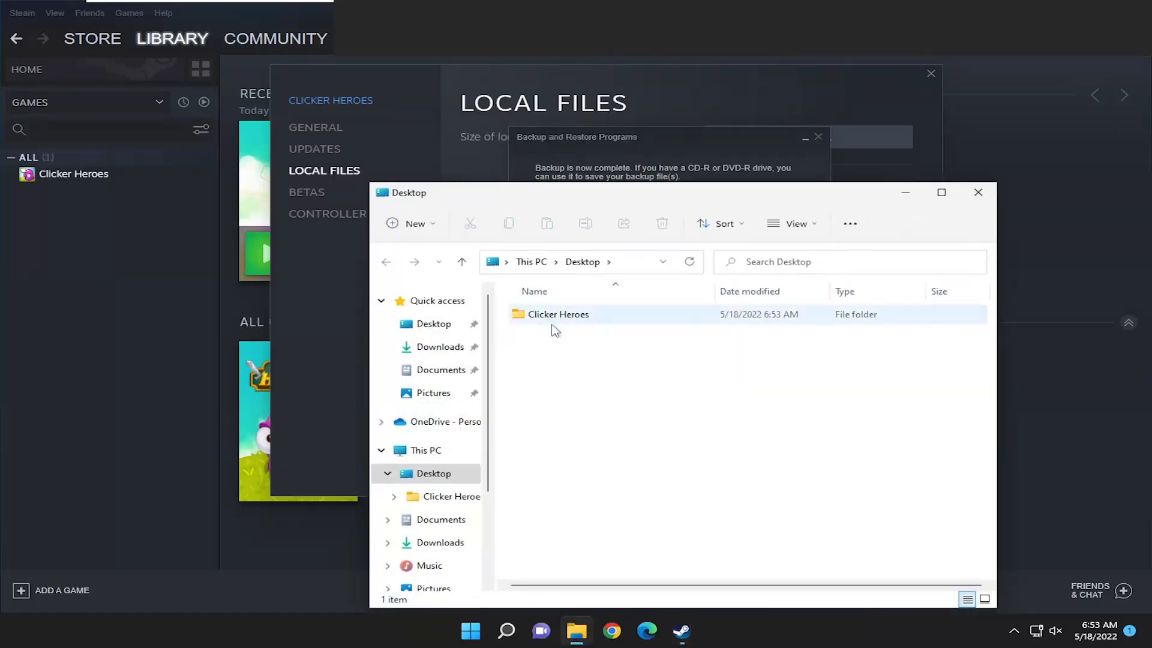
pyautogui.doubleClick(558, 314)
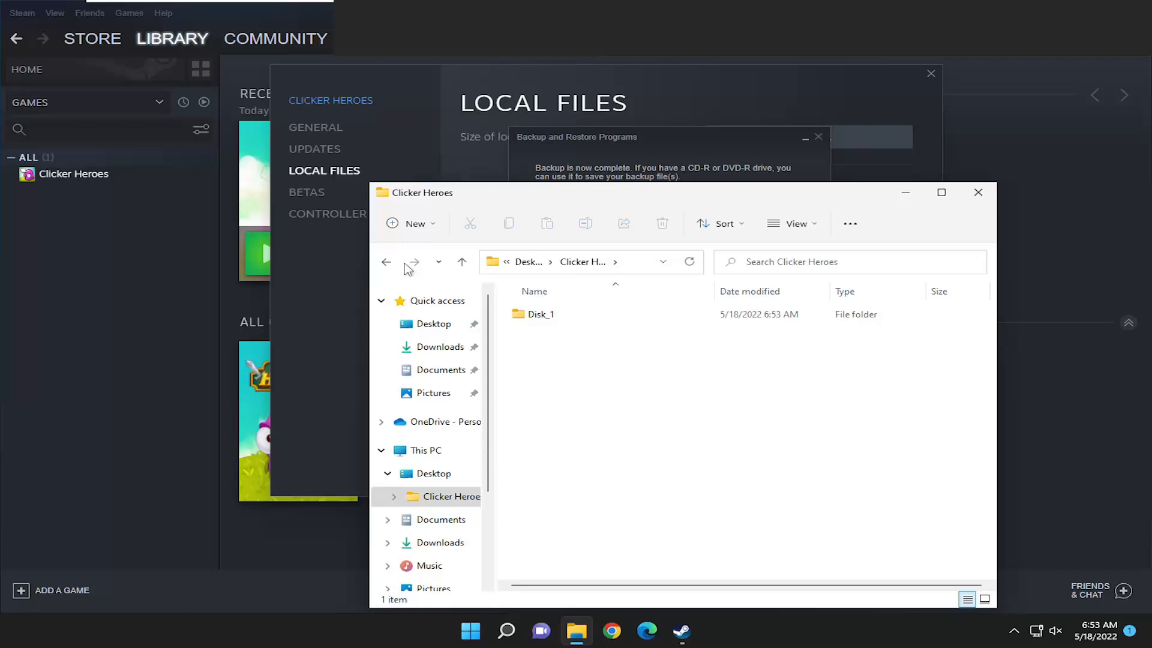
pyautogui.click(386, 262)
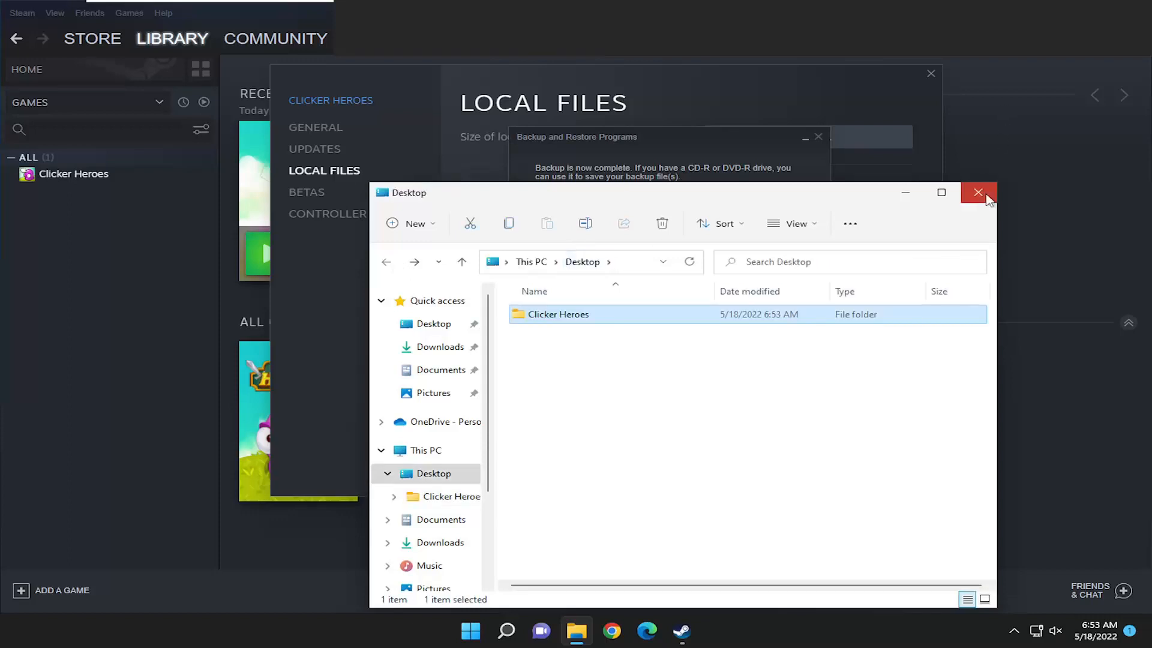
pyautogui.click(978, 192)
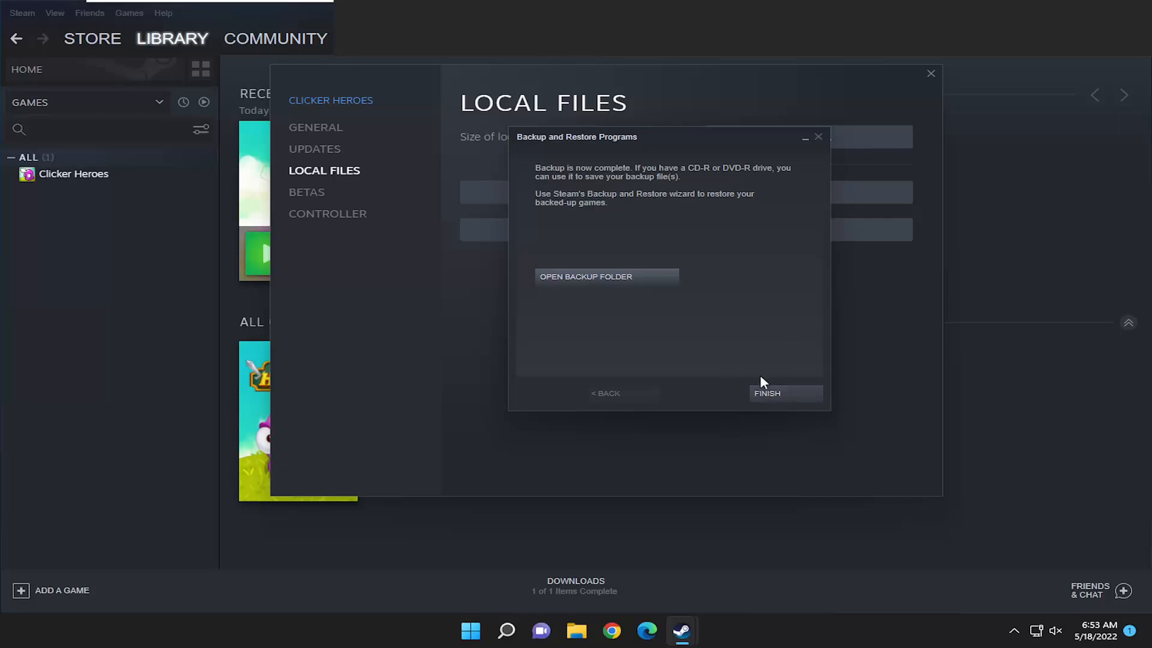
# Finish the backup wizard and close the Clicker Heroes properties window
pyautogui.click(785, 394)
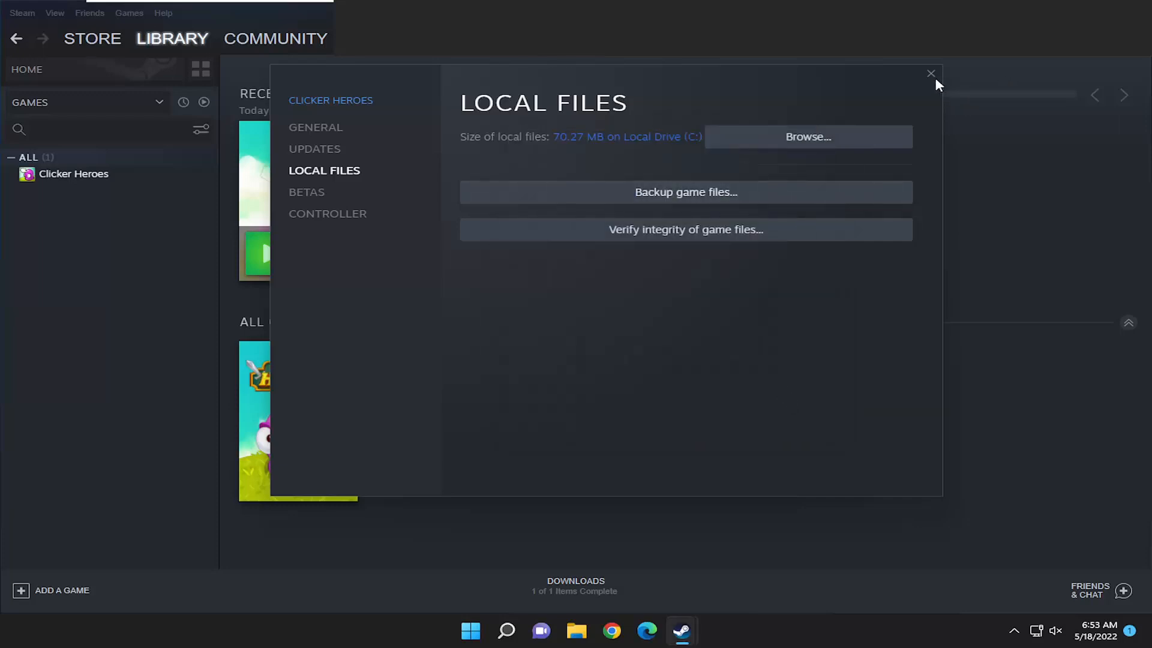
pyautogui.click(931, 73)
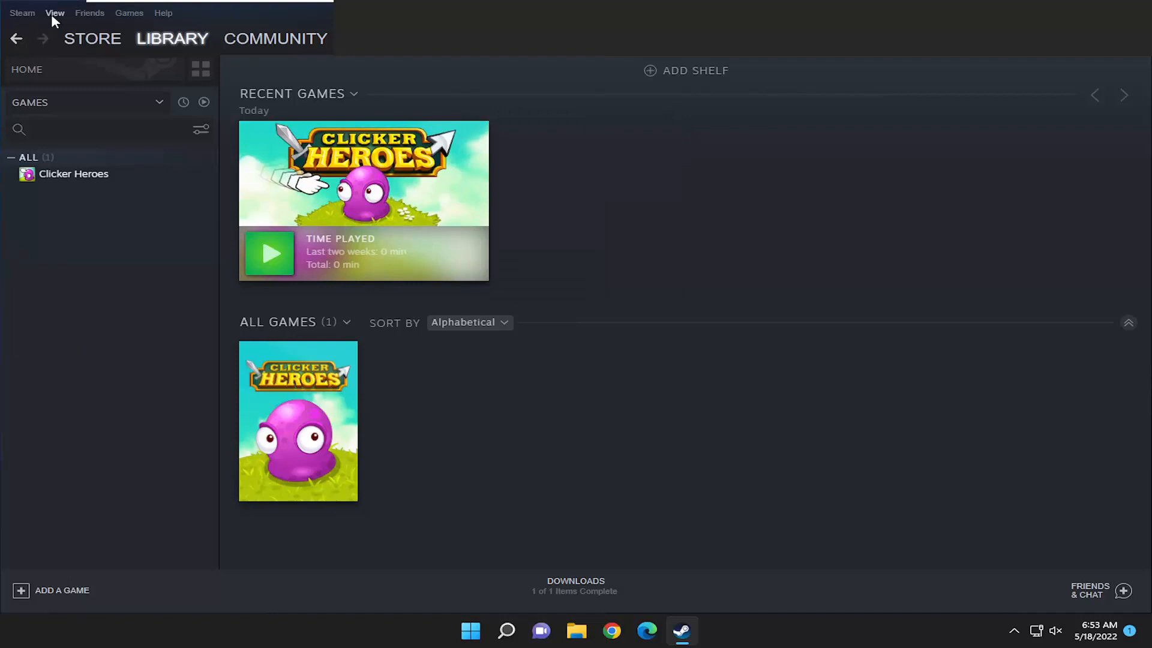
# Launch Backup and Restore Games from the Steam menu in 'Restore a previous backup' mode
pyautogui.click(20, 13)
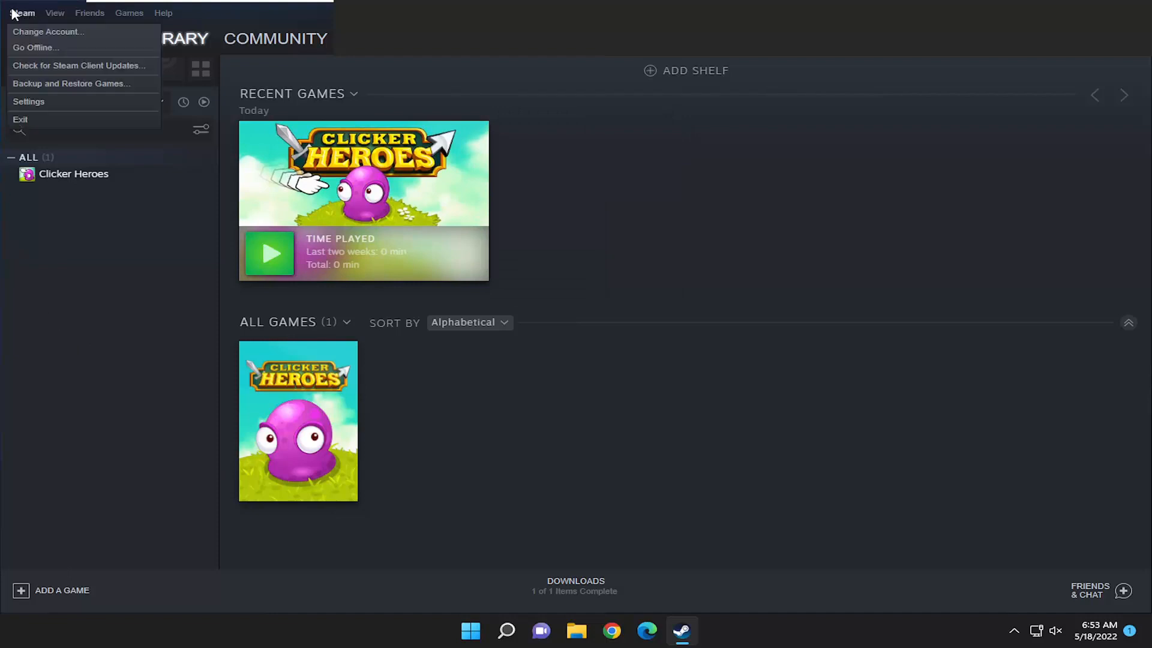
pyautogui.moveTo(45, 91)
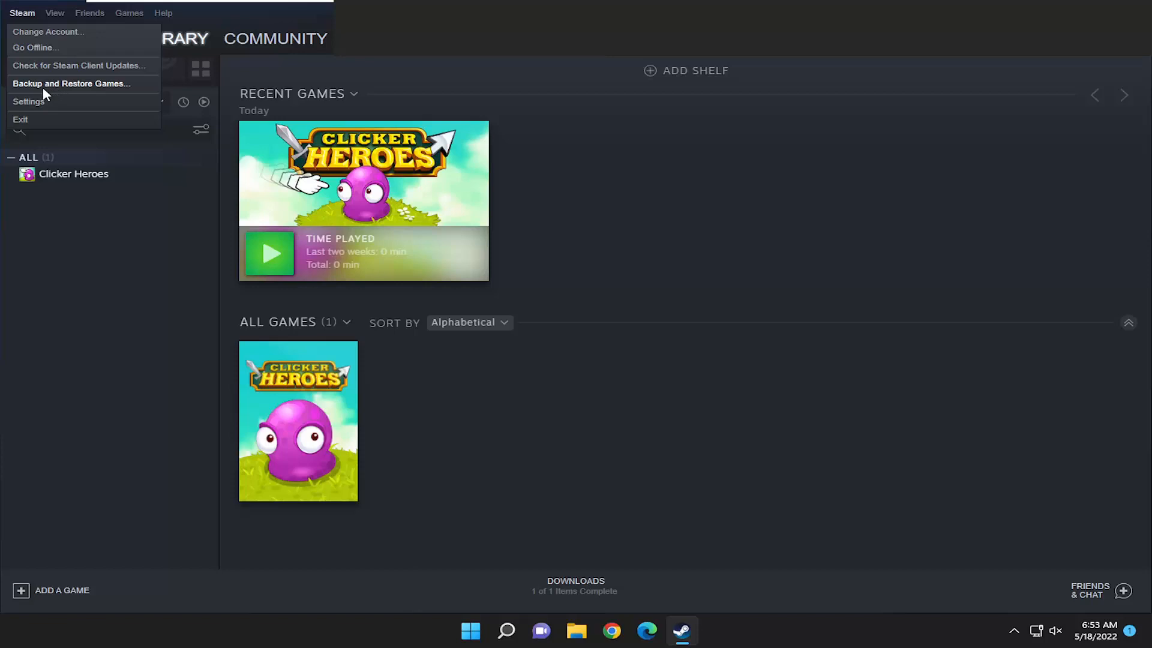
pyautogui.click(71, 83)
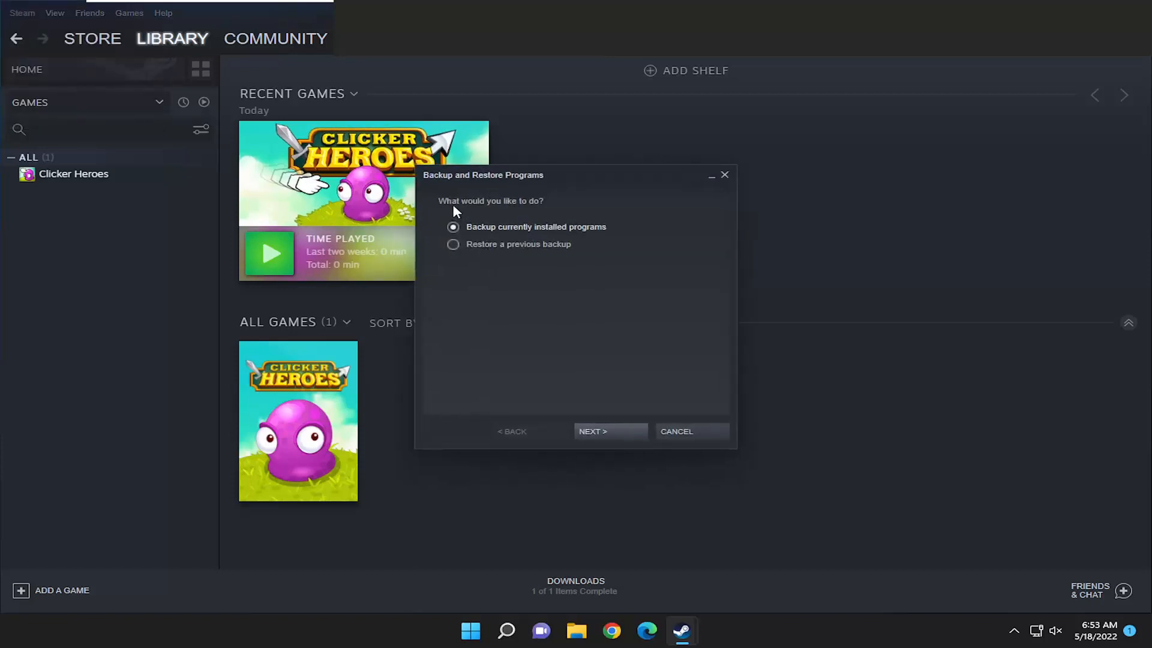
pyautogui.click(452, 244)
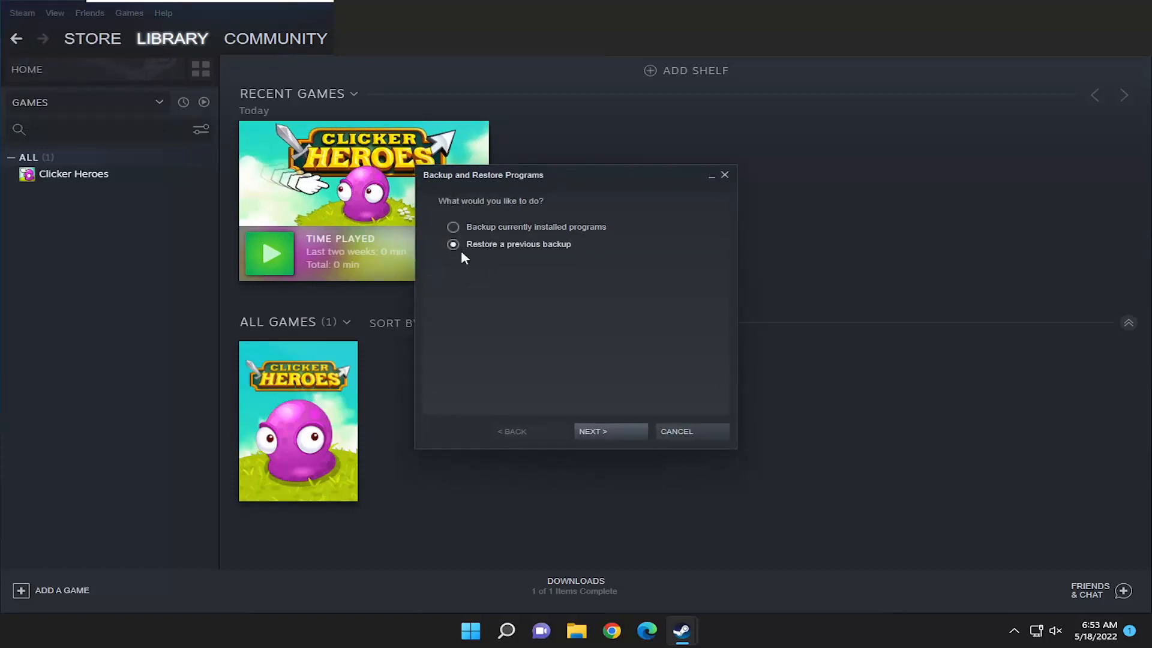
pyautogui.click(610, 431)
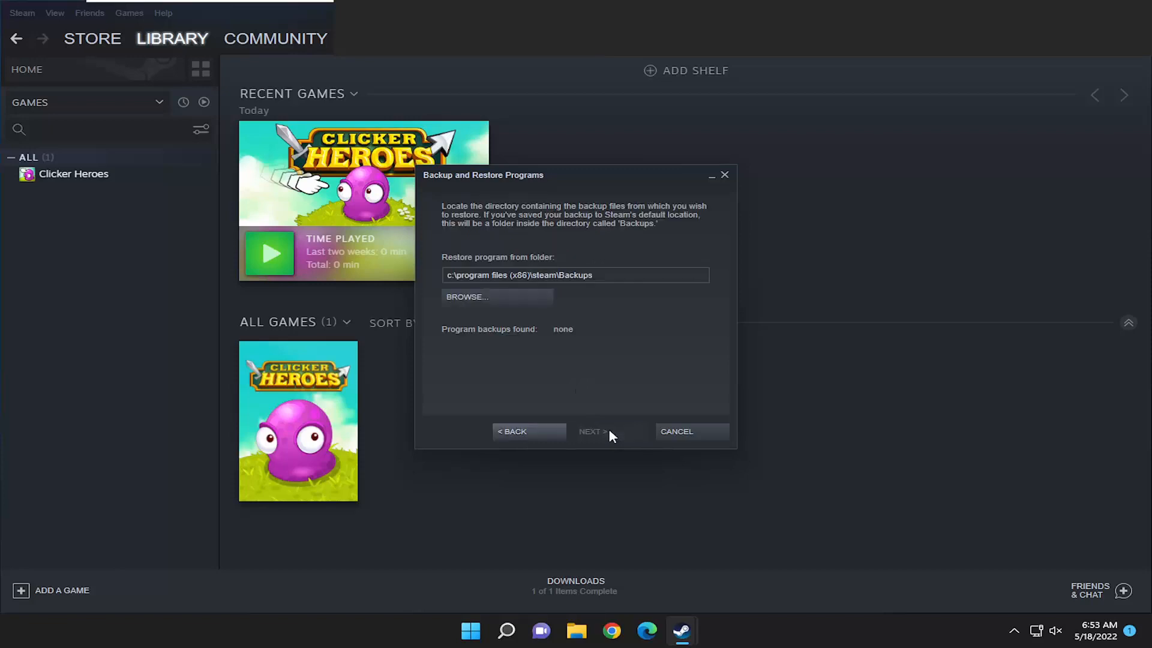
# Browse for the restore source, expanding Users and the user's profile folder
pyautogui.click(465, 296)
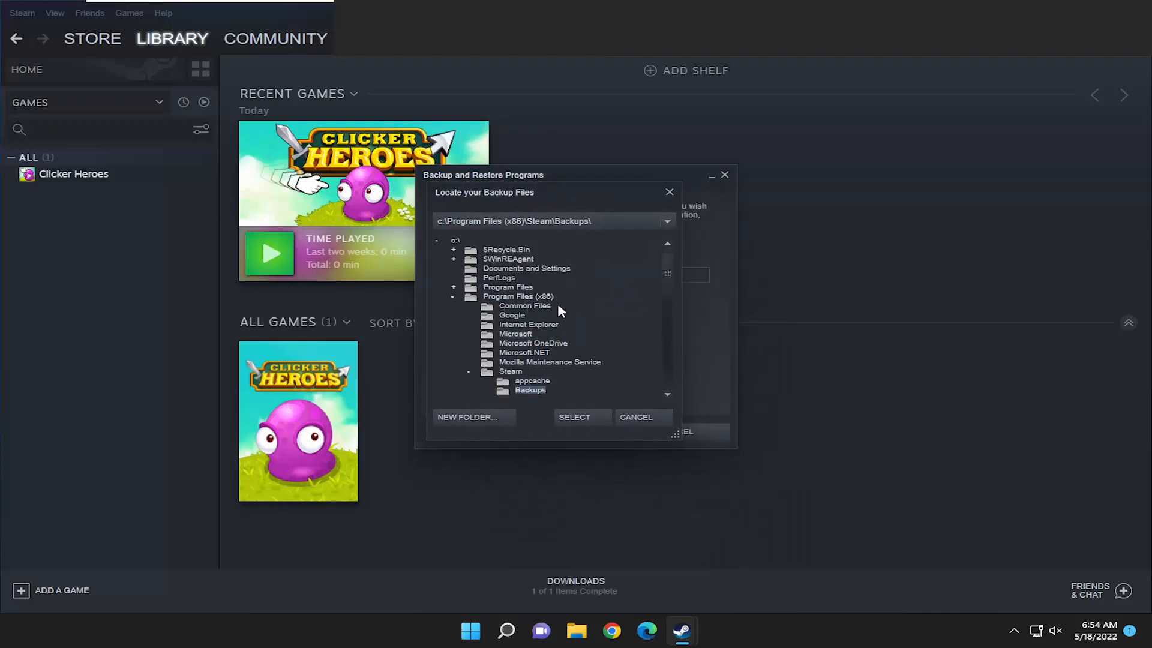
pyautogui.moveTo(471, 395)
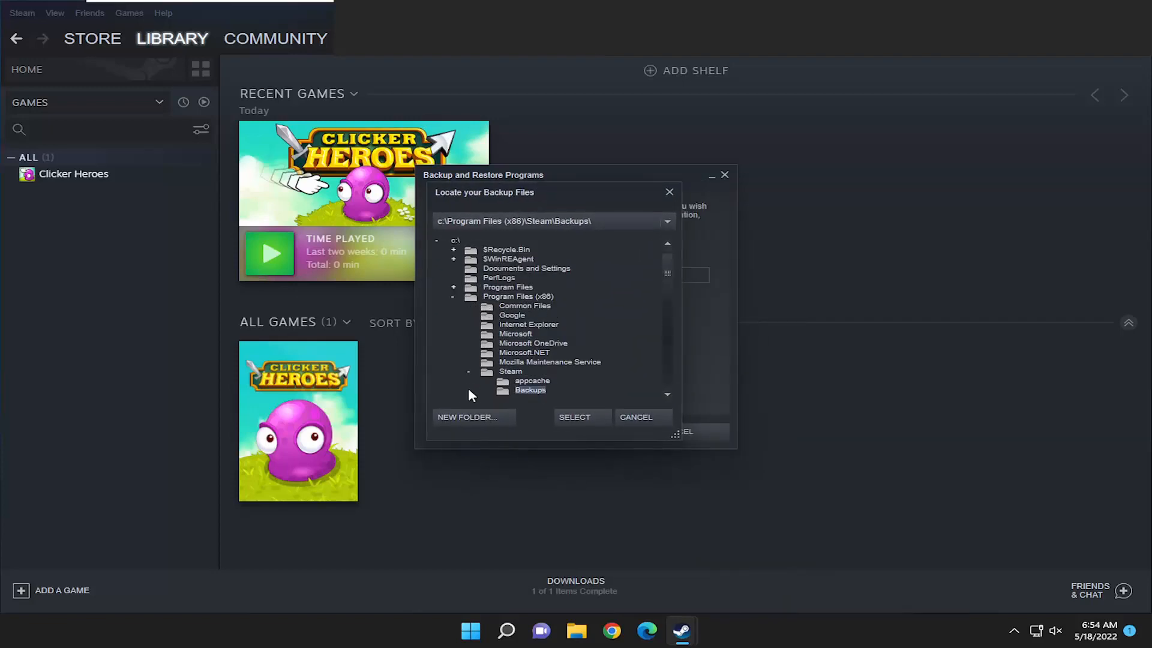
pyautogui.click(452, 296)
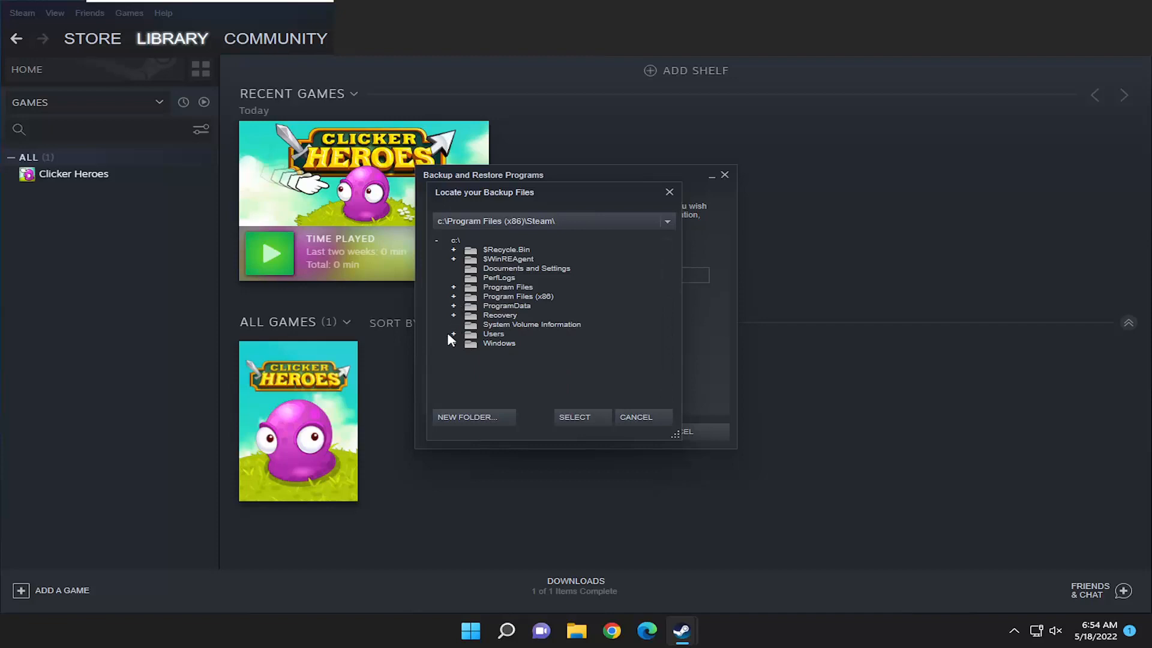
pyautogui.click(453, 333)
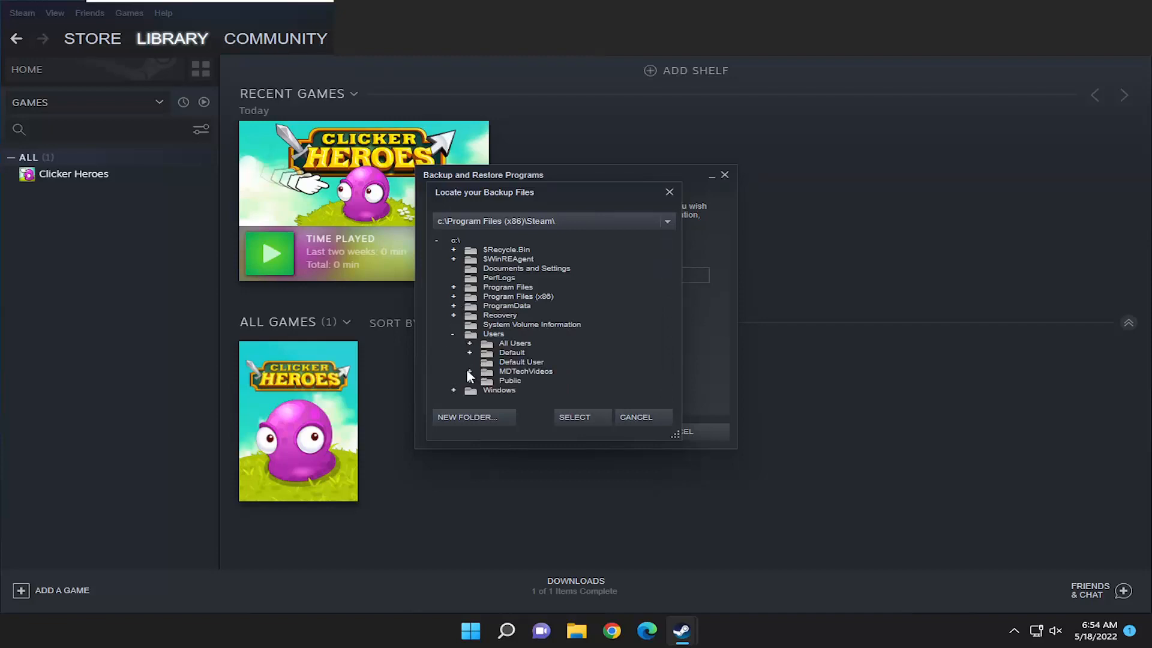
pyautogui.click(470, 371)
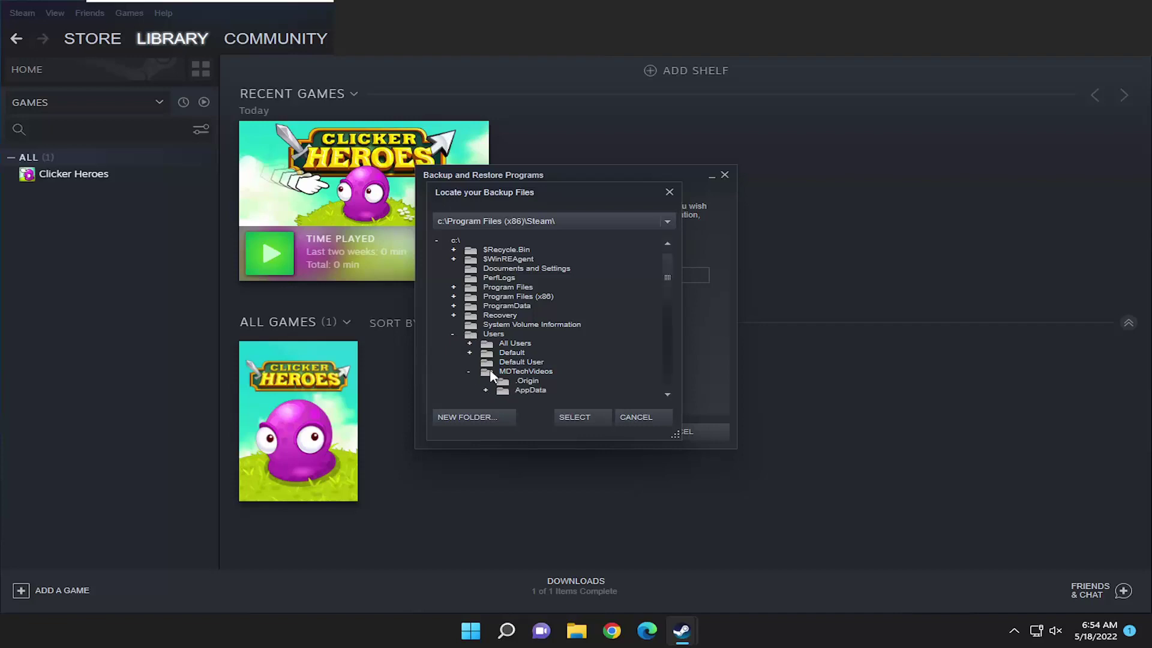
pyautogui.scroll(-3)
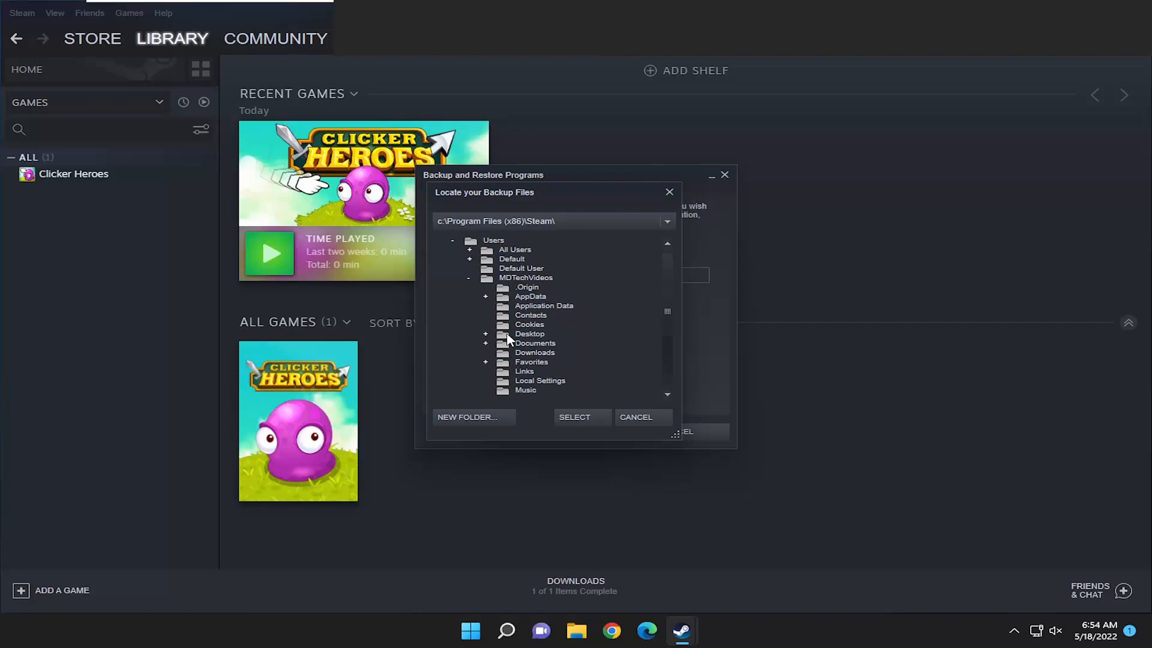
pyautogui.moveTo(515, 362)
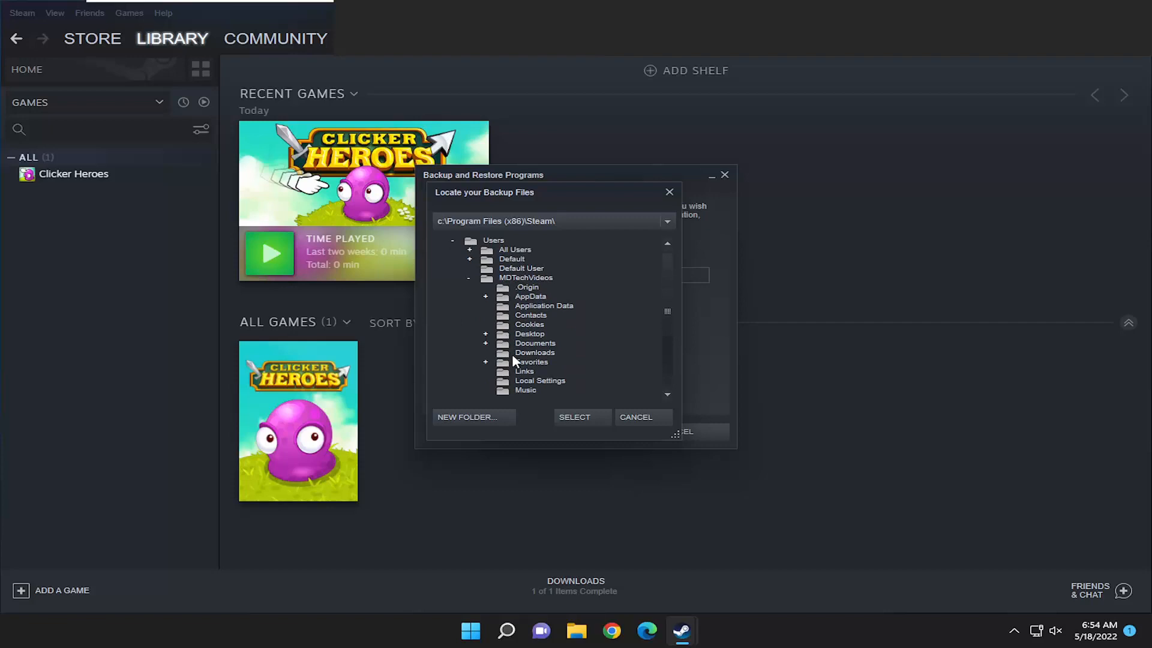
# Select the Desktop 'Clicker Heroes' folder as the restore source
pyautogui.click(485, 333)
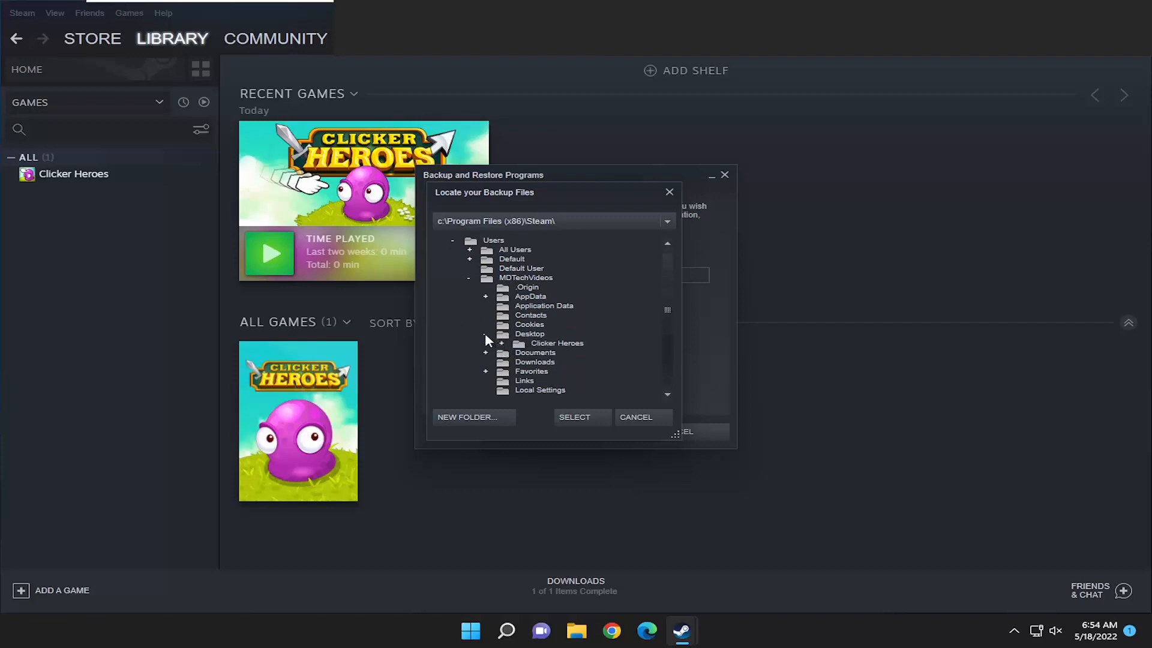
pyautogui.click(557, 343)
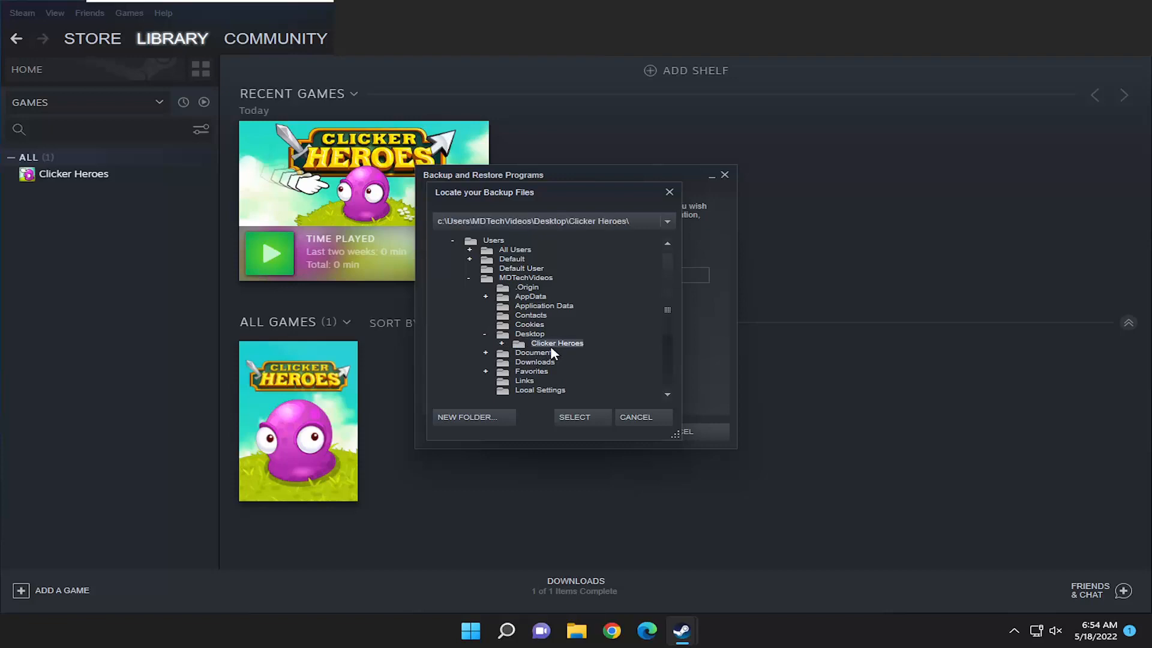
pyautogui.click(574, 417)
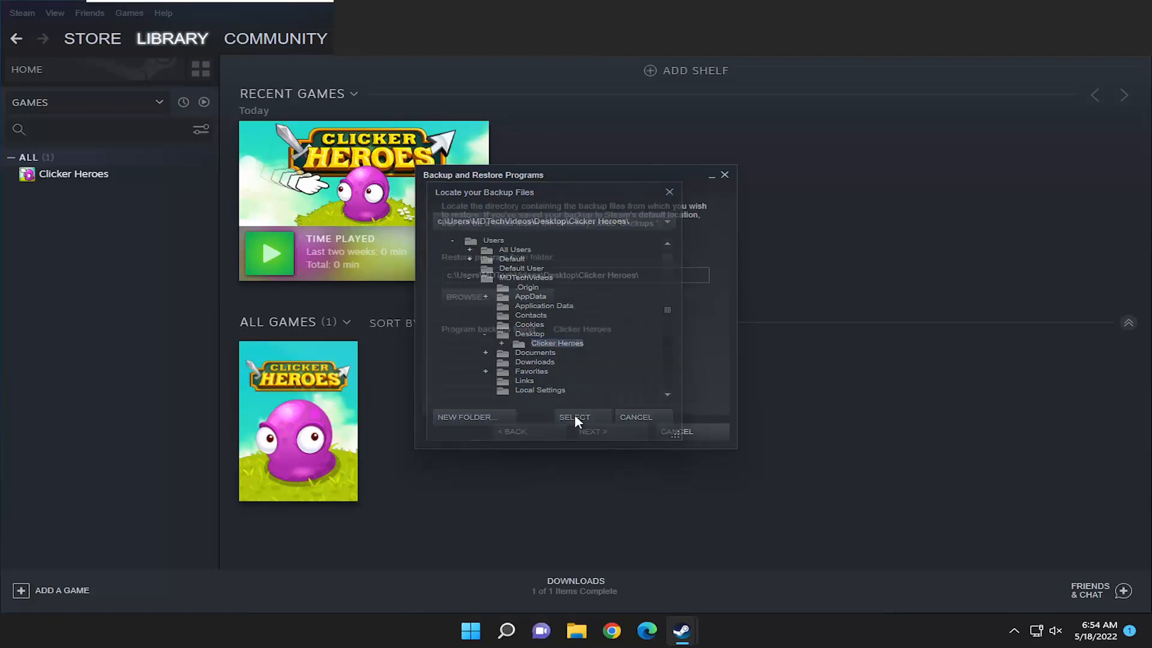
pyautogui.click(575, 417)
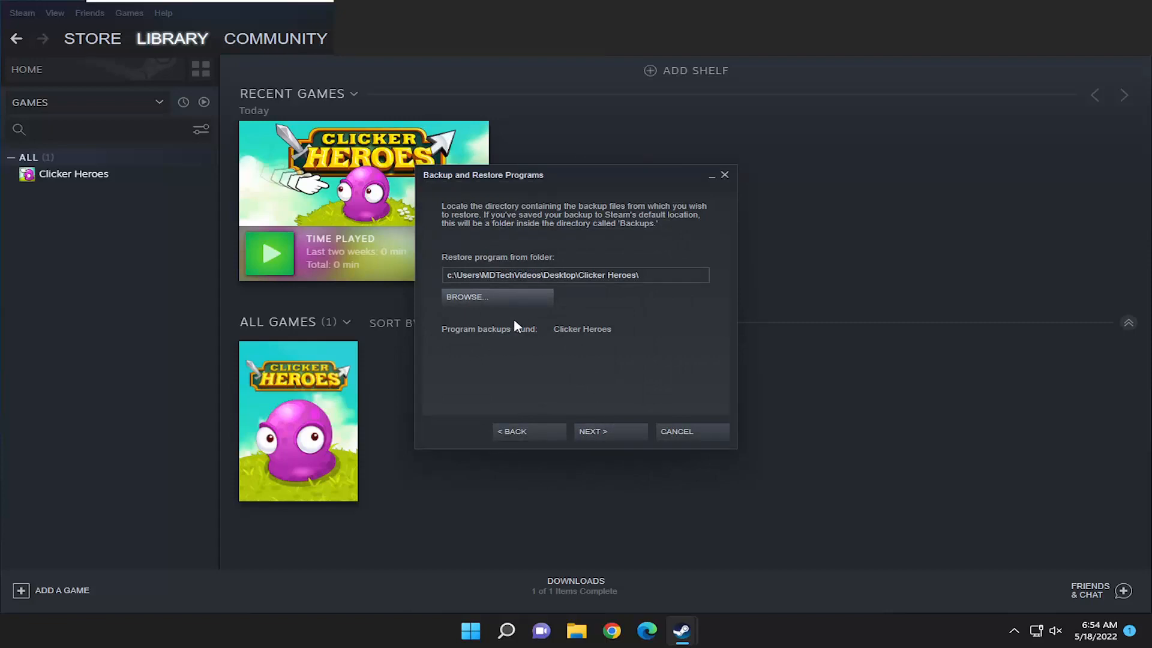
pyautogui.moveTo(598, 431)
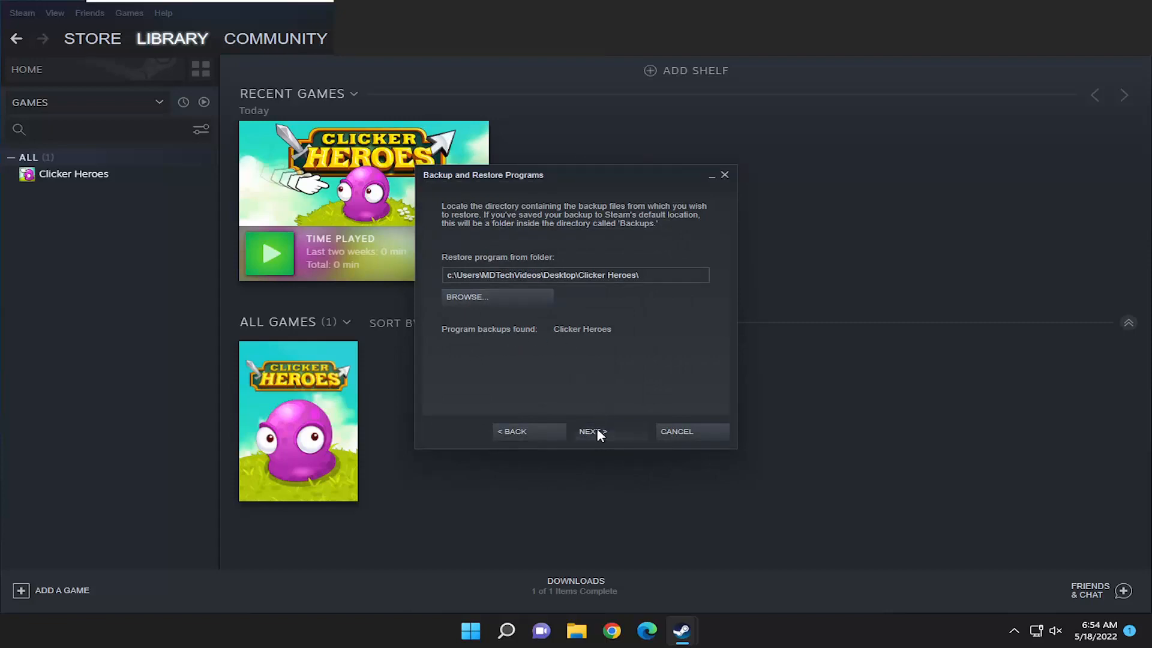
# Continue past the backup page with default shortcuts and start restoring Clicker Heroes
pyautogui.click(592, 432)
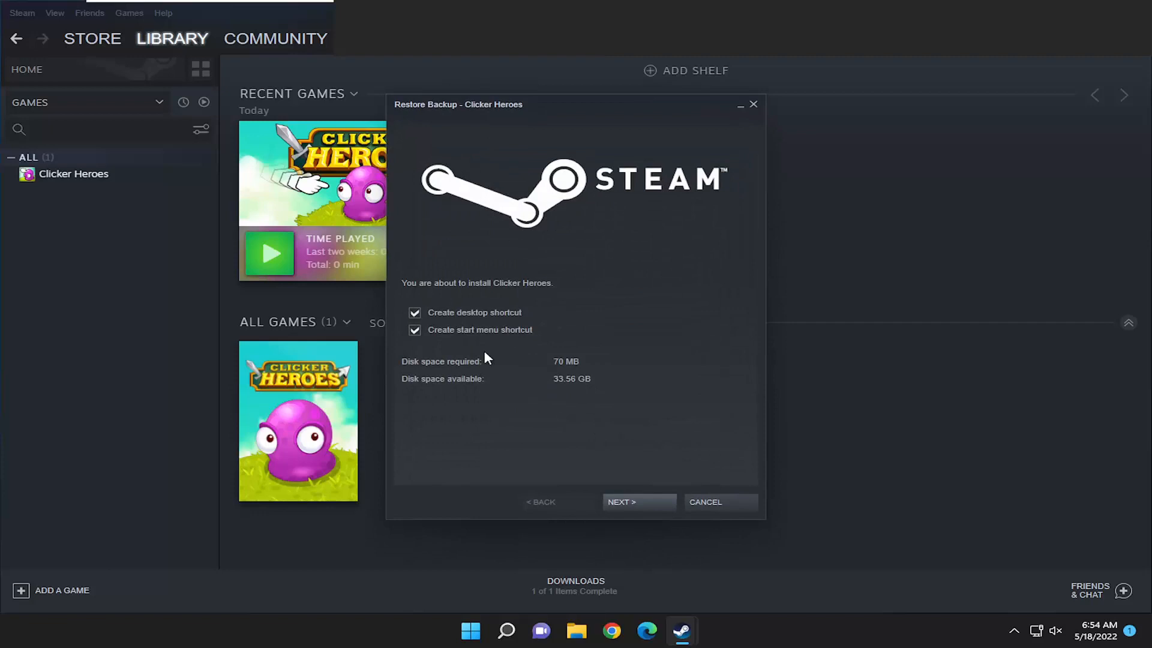
pyautogui.click(638, 502)
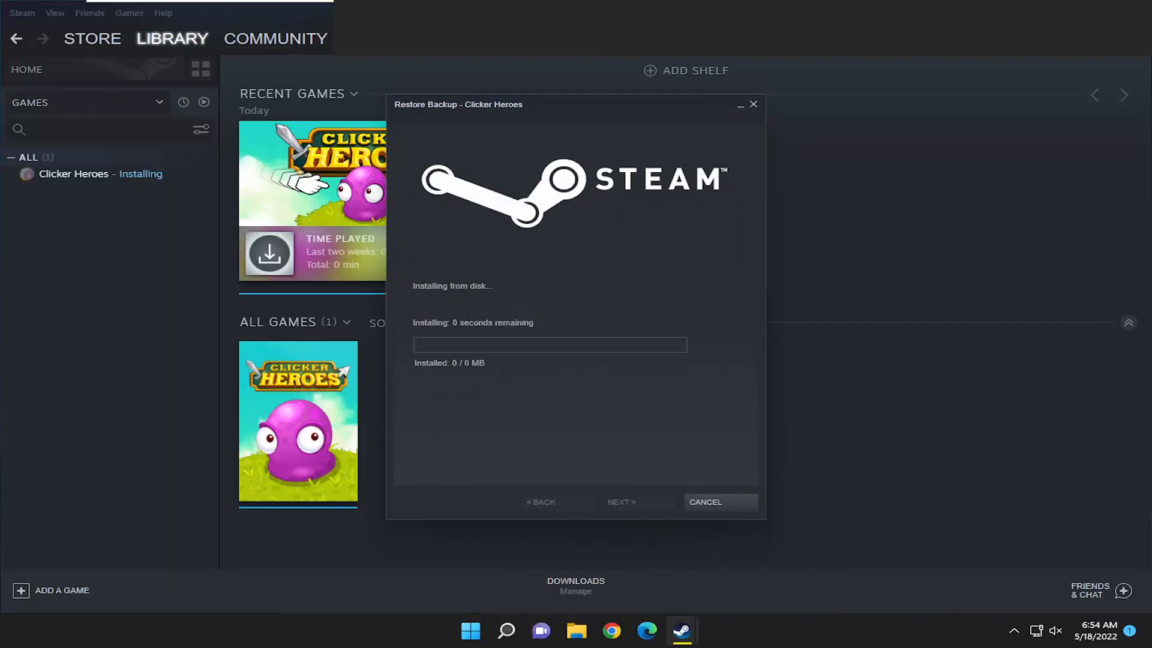
pyautogui.moveTo(390, 153)
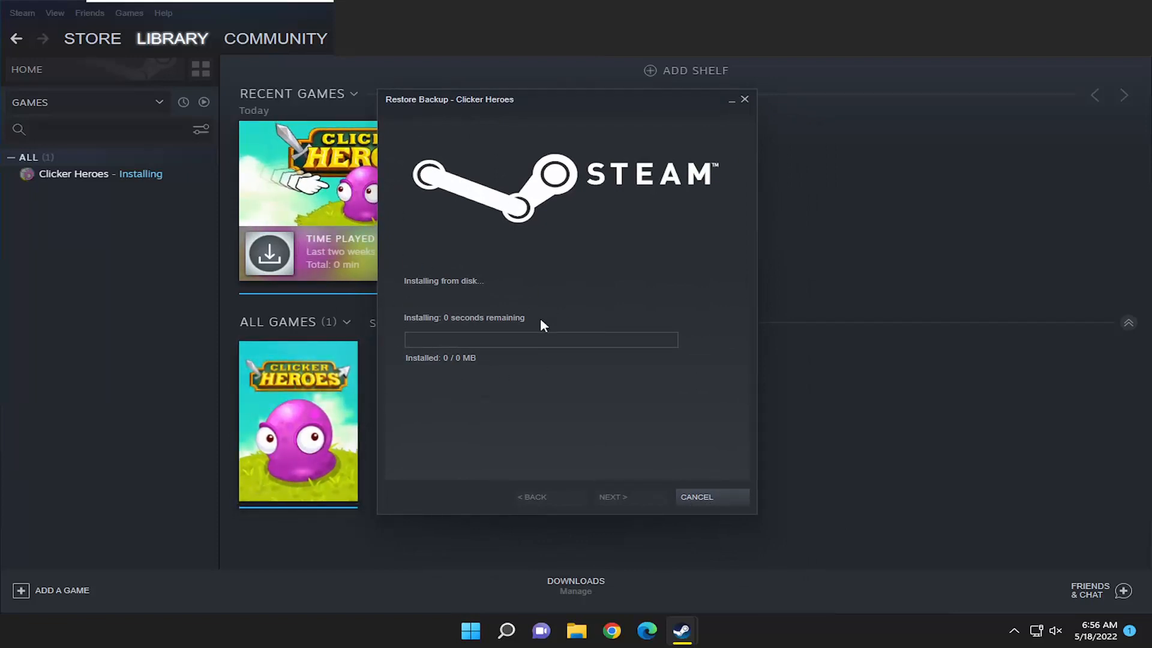
pyautogui.moveTo(574, 384)
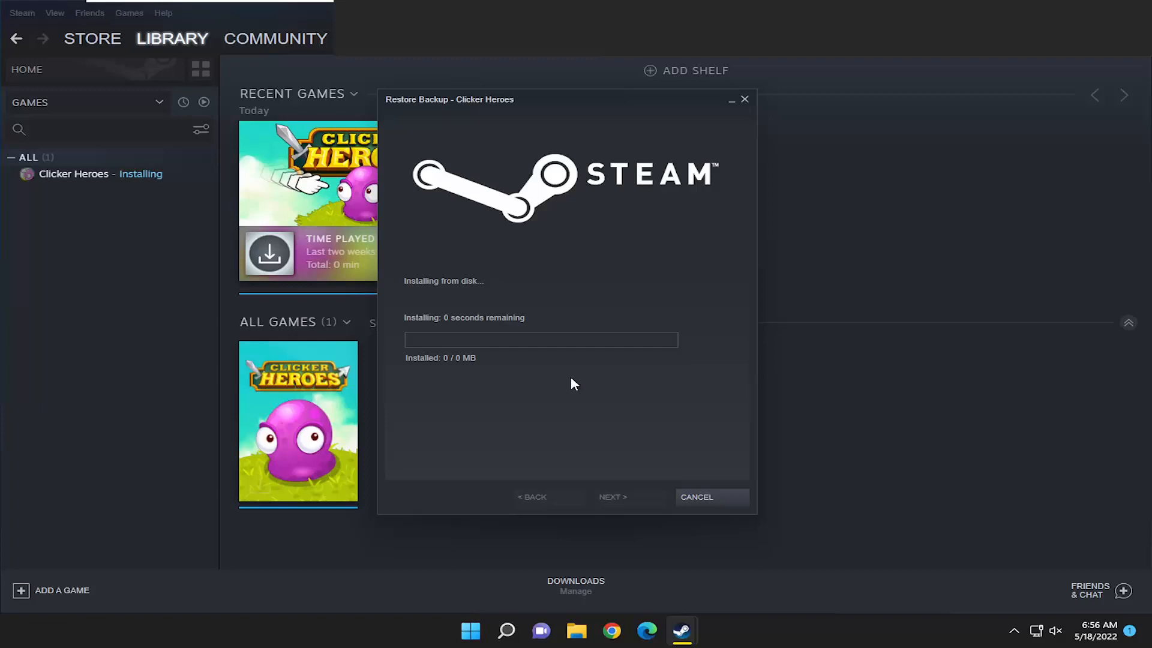